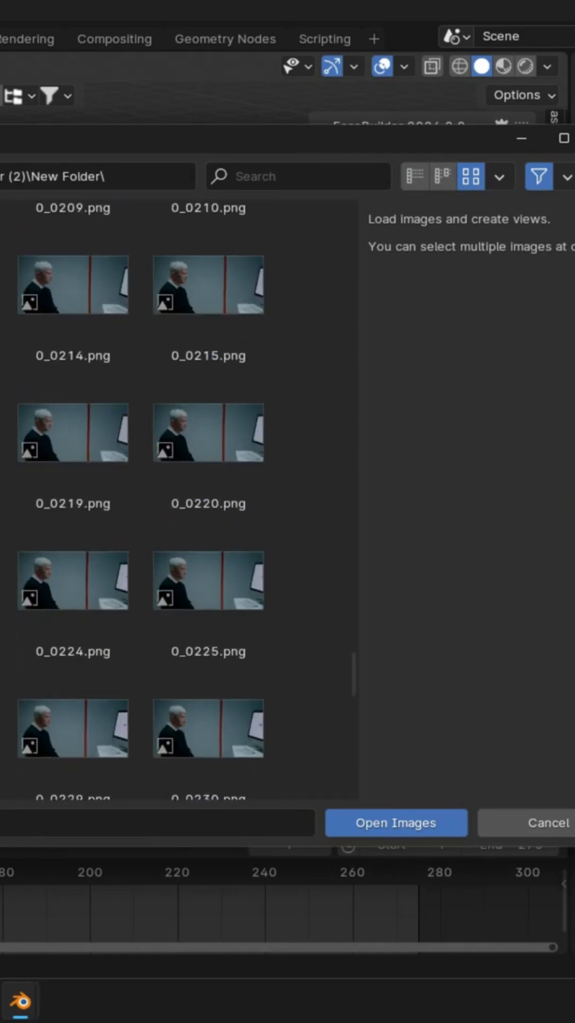
Step: Load the selected PNG video frames as FaceBuilder views and enter pin mode
left_click(395, 823)
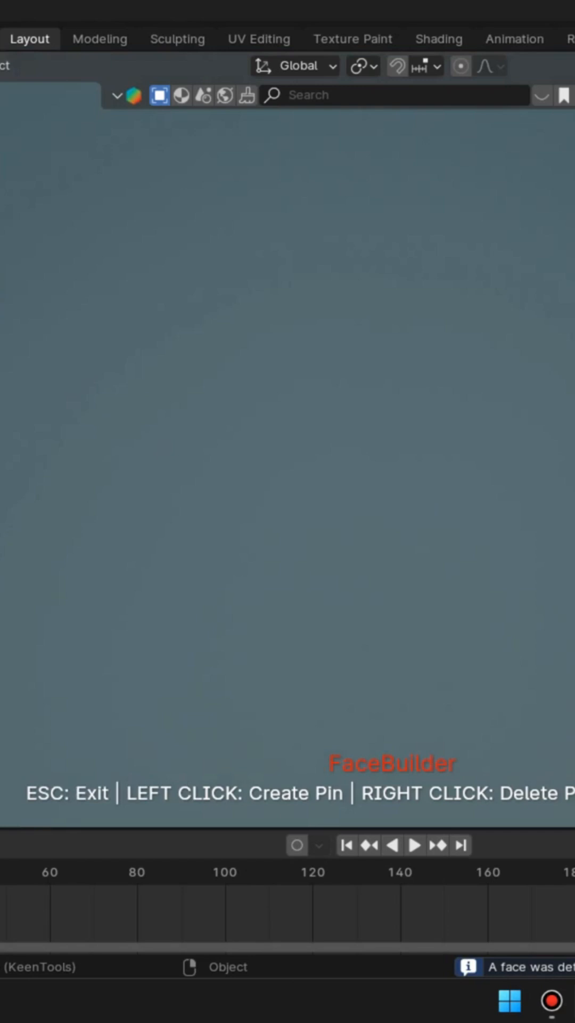
Step: Fit the GeoTracker head mesh over the man's face with pins at both eyes
left_click(336, 455)
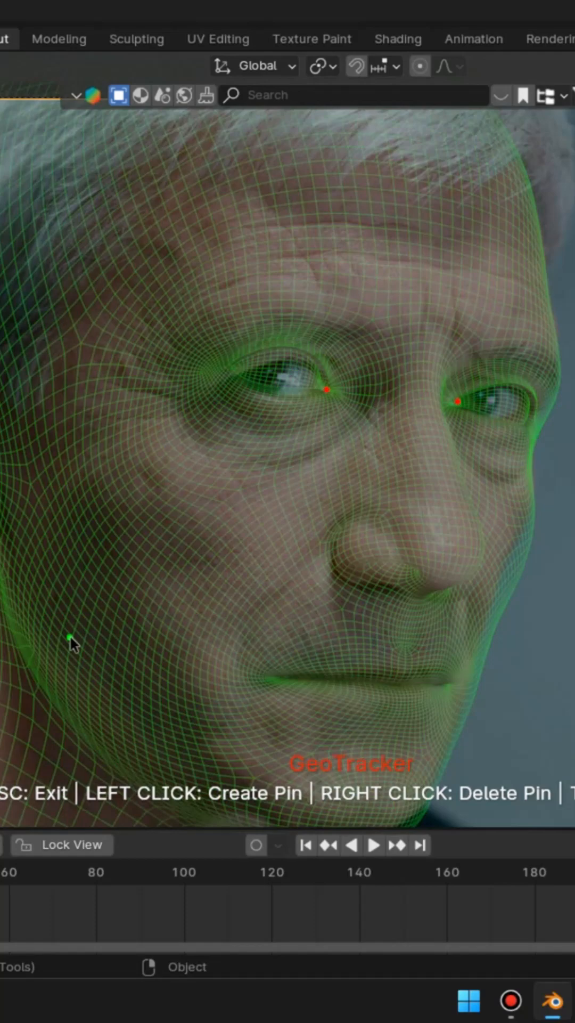
Step: Pin the mesh at ears, cheeks, nose and chin, then track and refine
left_click(72, 642)
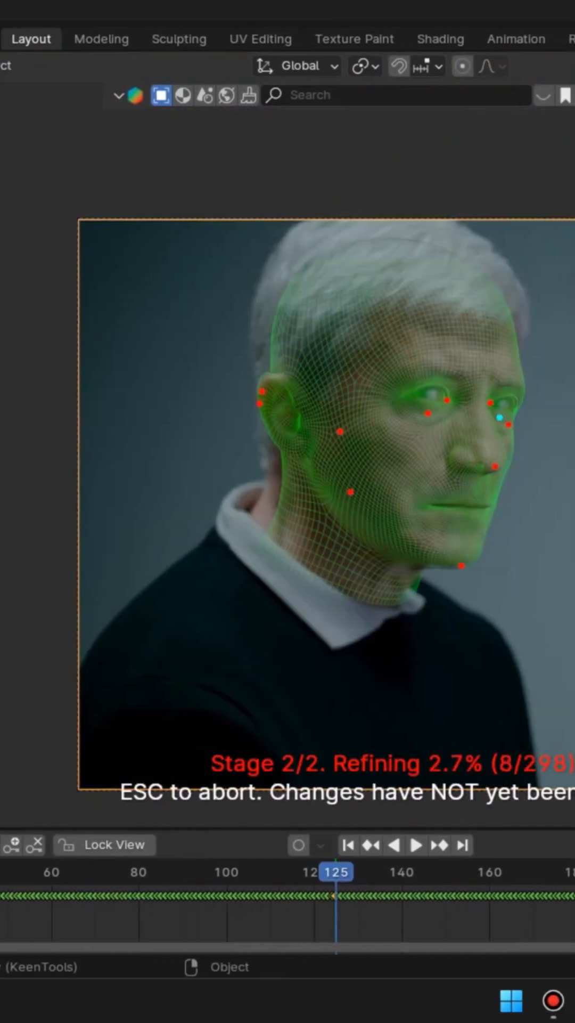
Step: Track the head forward into profile, refine the frames, and exit GeoTracker keeping keyframes
left_click(417, 844)
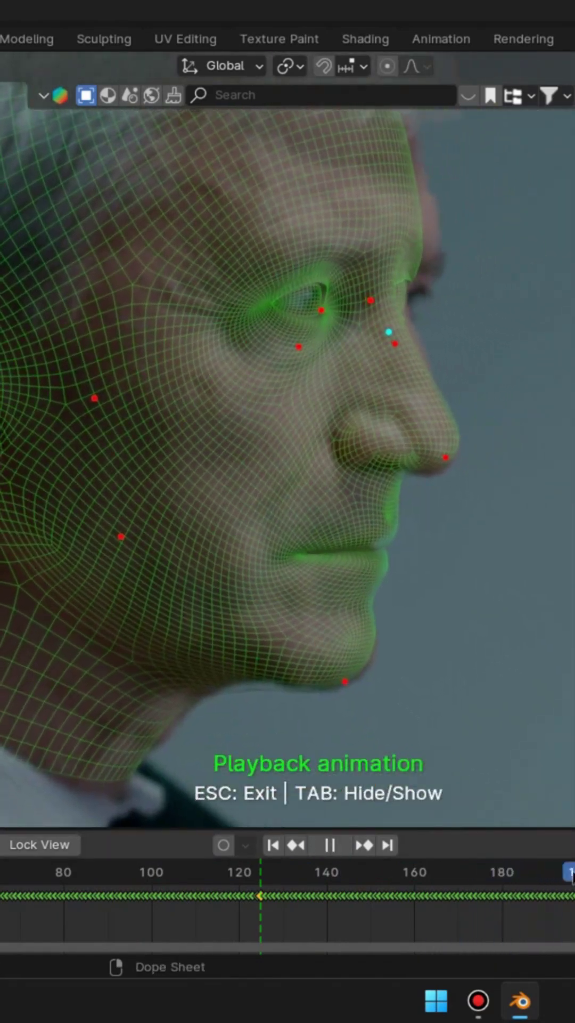
left_click(329, 845)
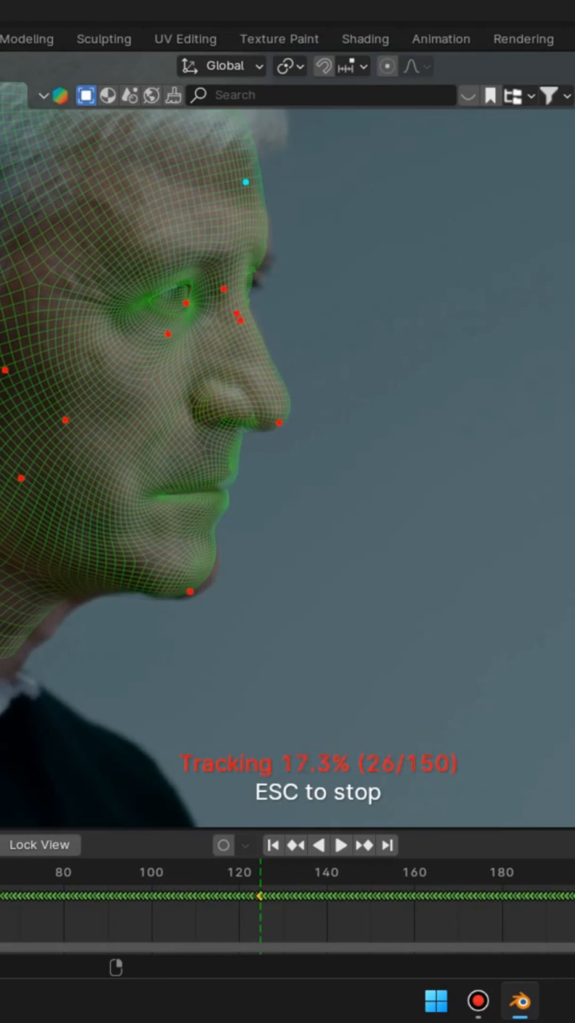
left_click(341, 844)
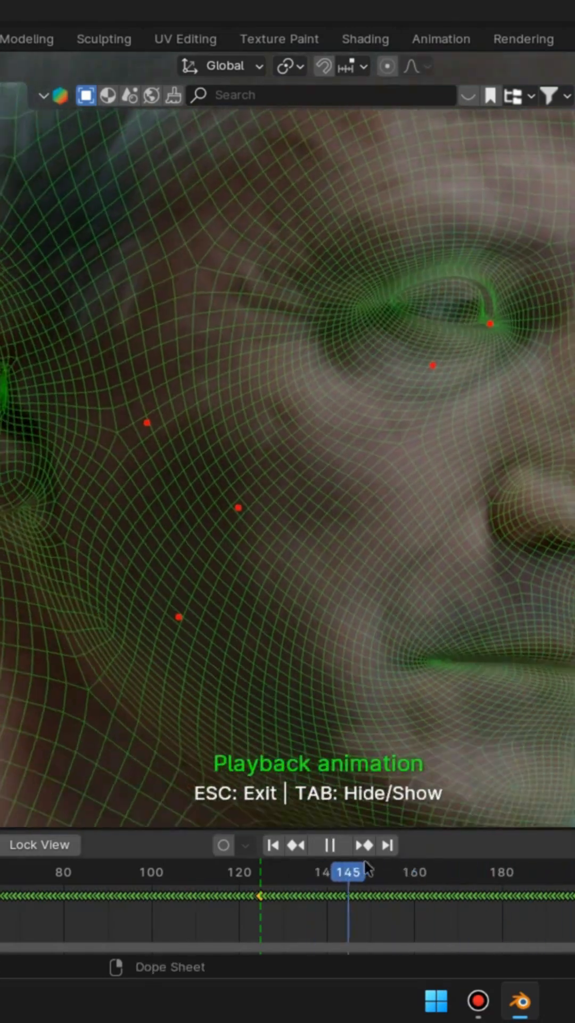
left_click(329, 844)
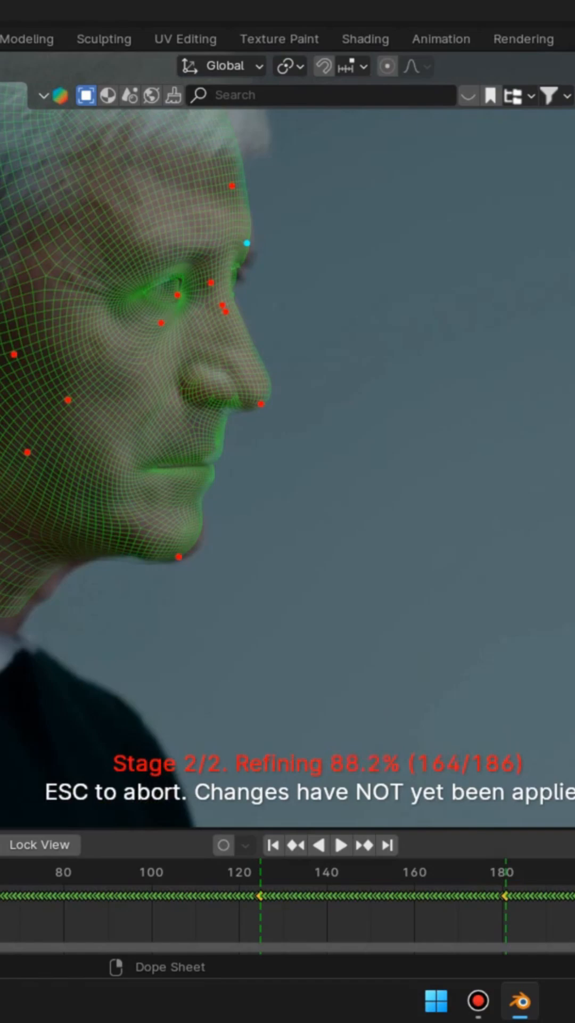
left_click(338, 844)
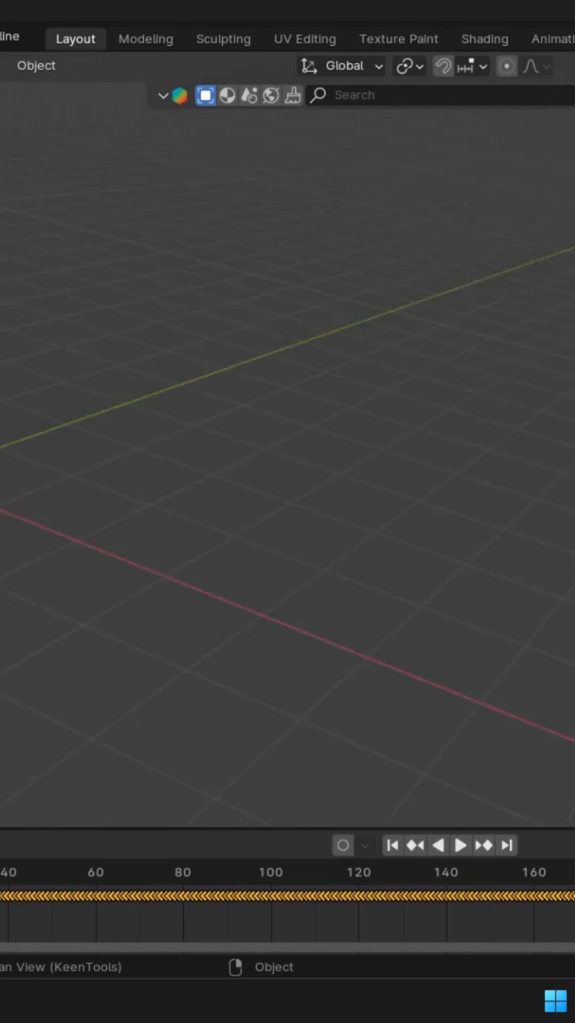
Step: Review the tracked head over the footage through the camera and begin an asset search
left_click(462, 845)
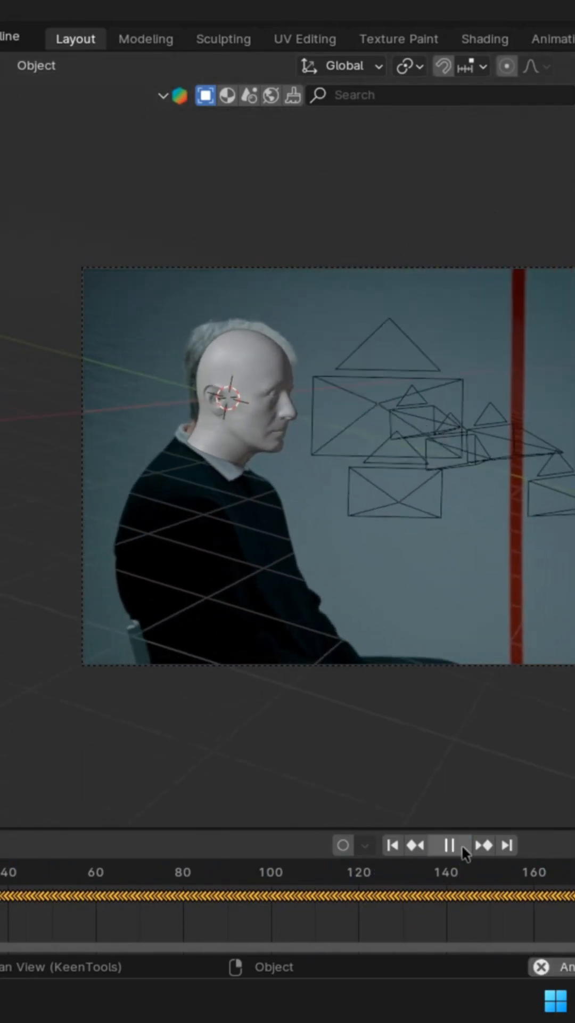
left_click(449, 845)
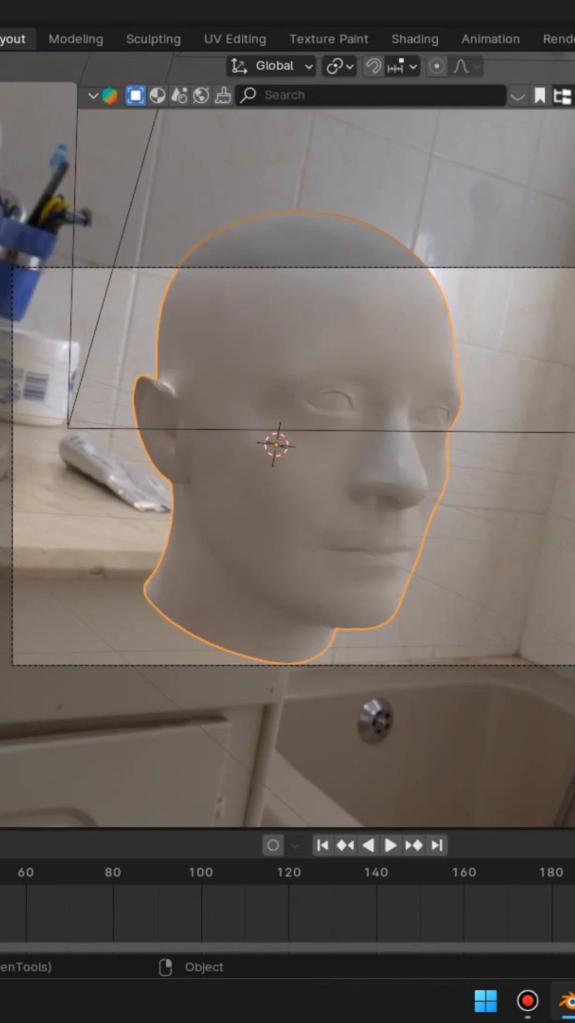
left_click(390, 844)
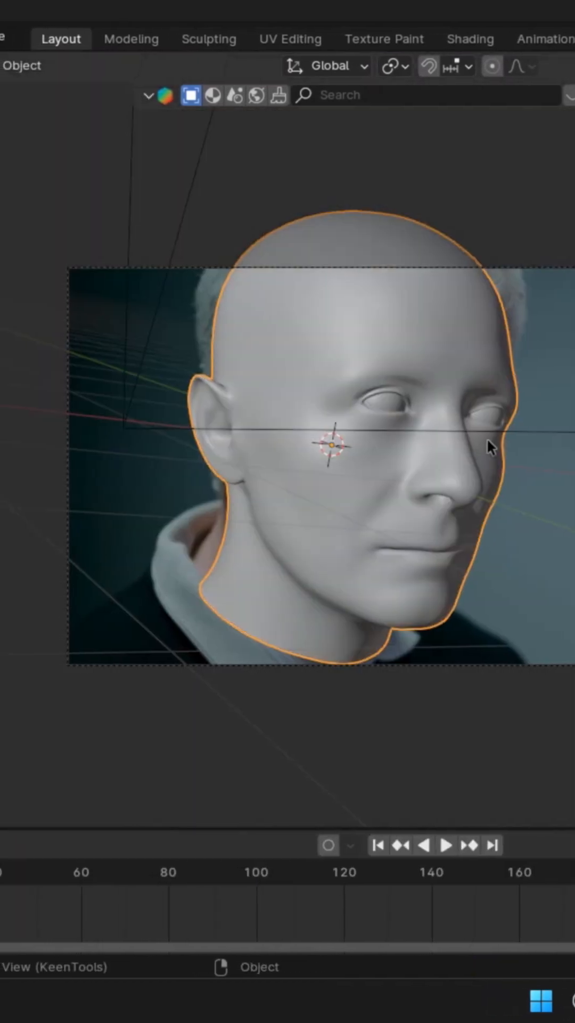
type("g")
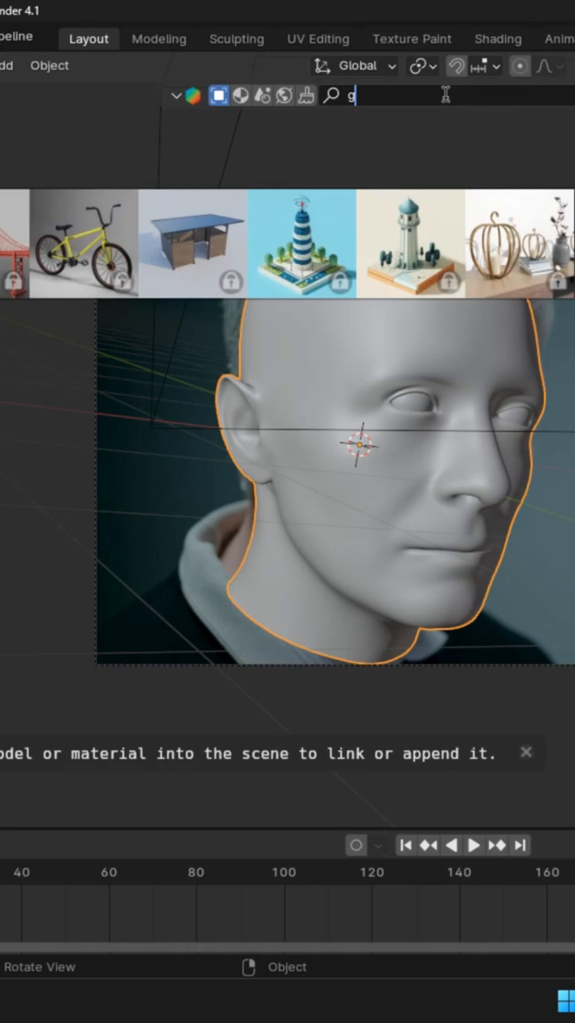
Step: Place aviator sunglasses from a 'glasses' search on the head and play the animation
type("lasses")
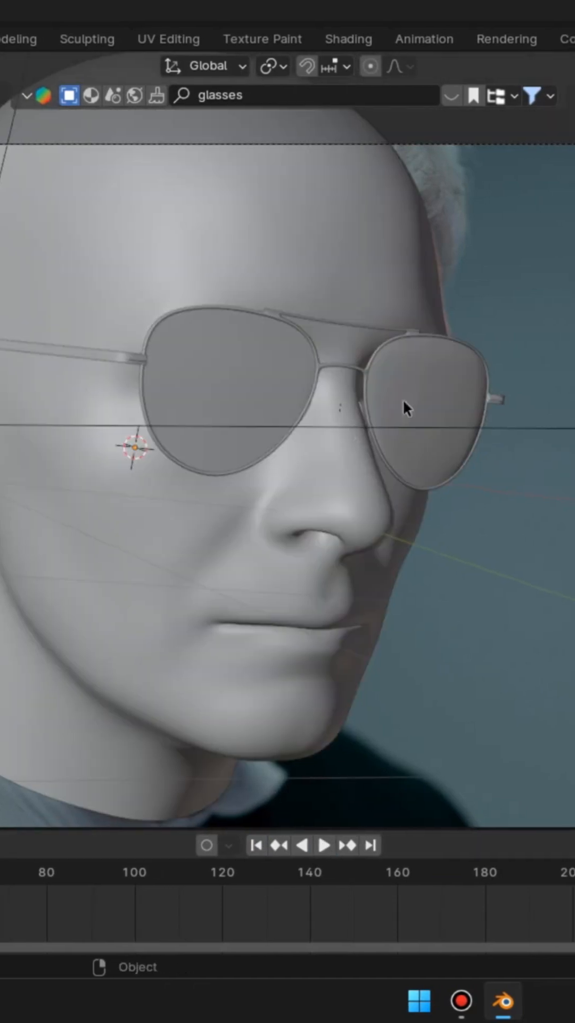
left_click(325, 845)
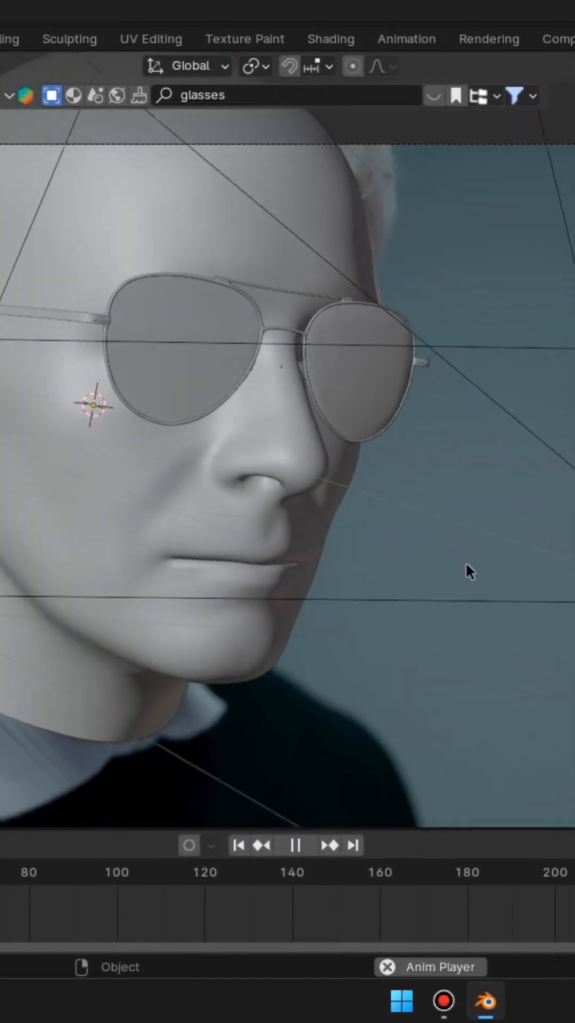